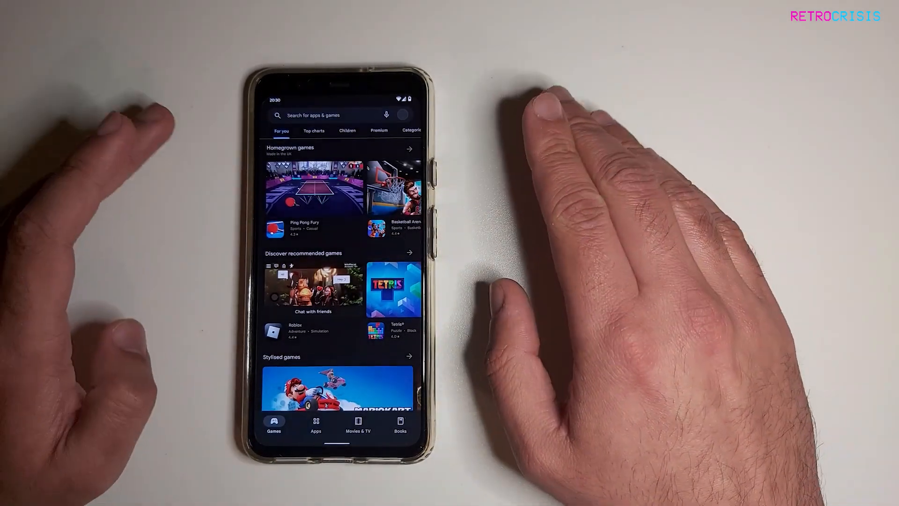
Search the Play Store for the RetroArch app.
click(326, 115)
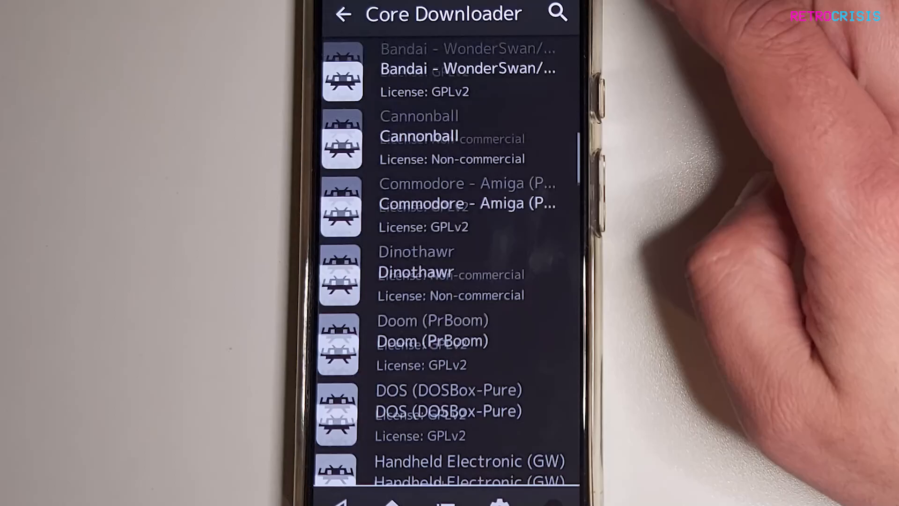
Scroll the Core Downloader list toward the Sony - PlayStation Portable (PPSSPP) core.
scroll(down, 3)
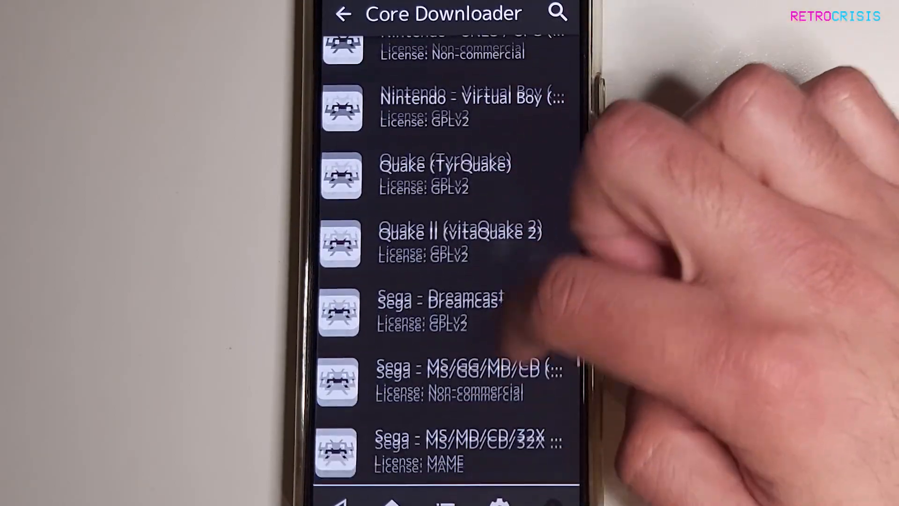
scroll(down, 3)
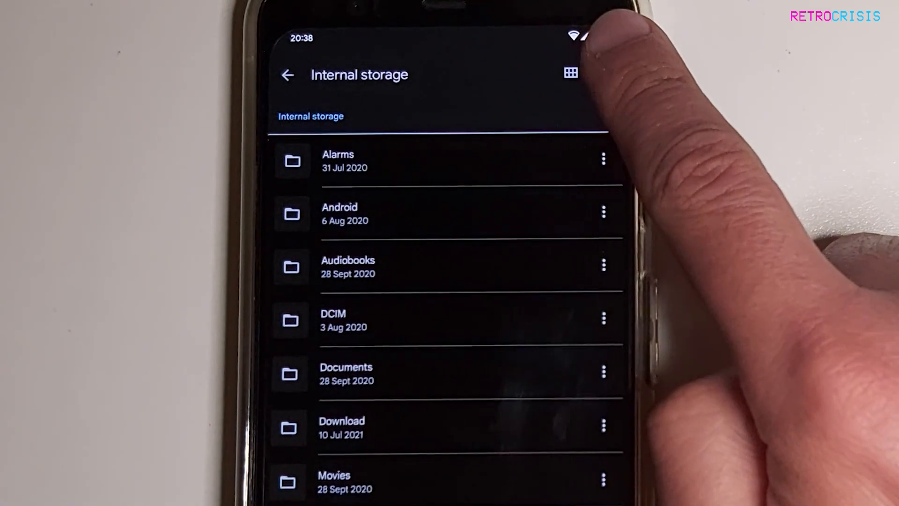
Add a new folder named ROMs in Internal storage via the three-dot menu.
click(569, 71)
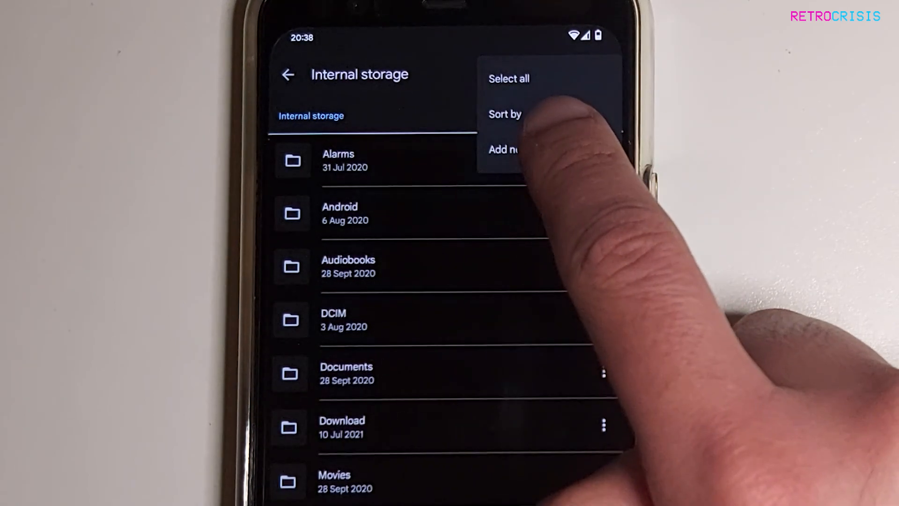
click(502, 149)
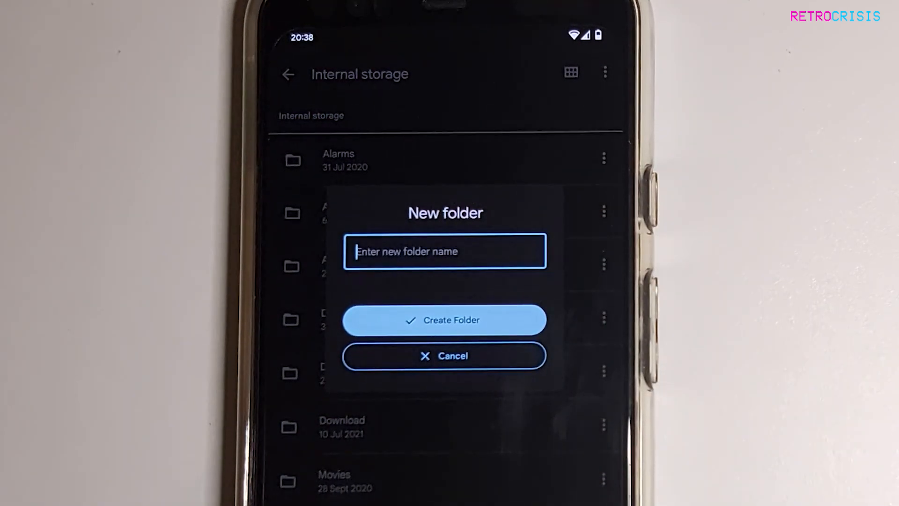
text(R)
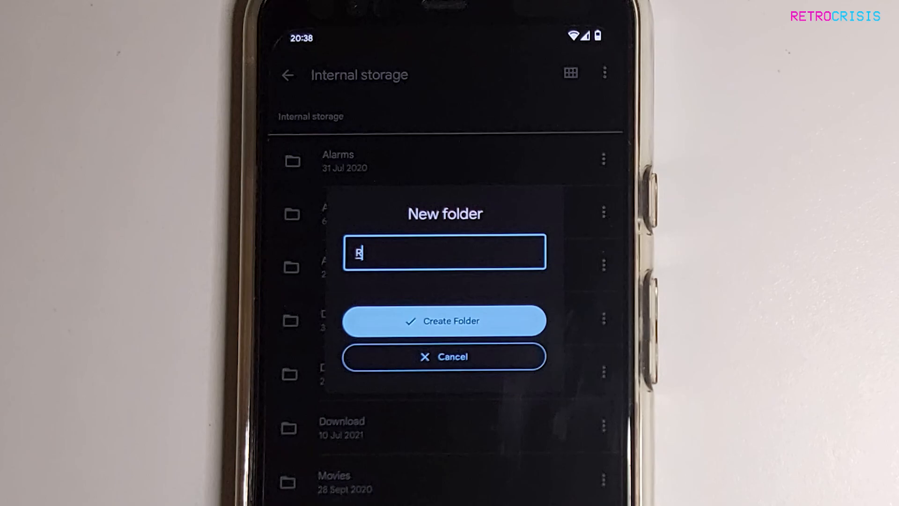
text(OM)
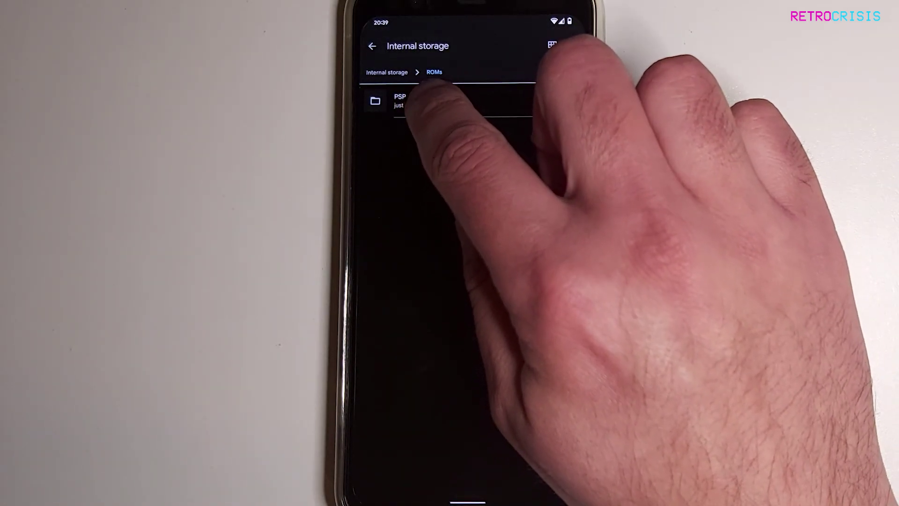
Open the newly created PSP folder inside ROMs.
click(401, 100)
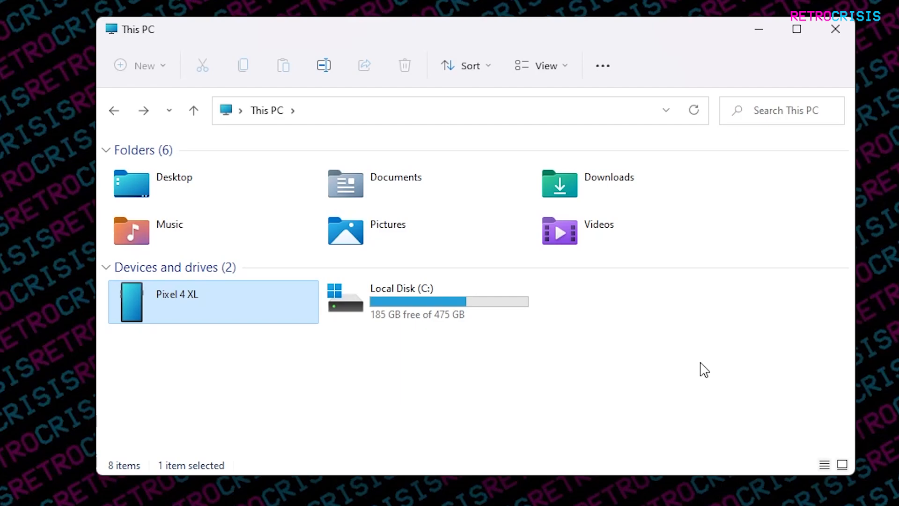
mouse_move(135, 301)
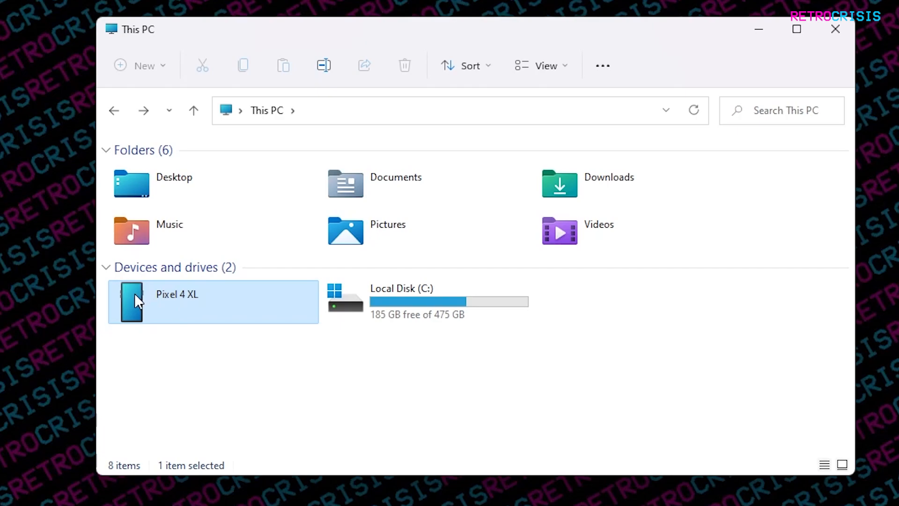
mouse_move(200, 312)
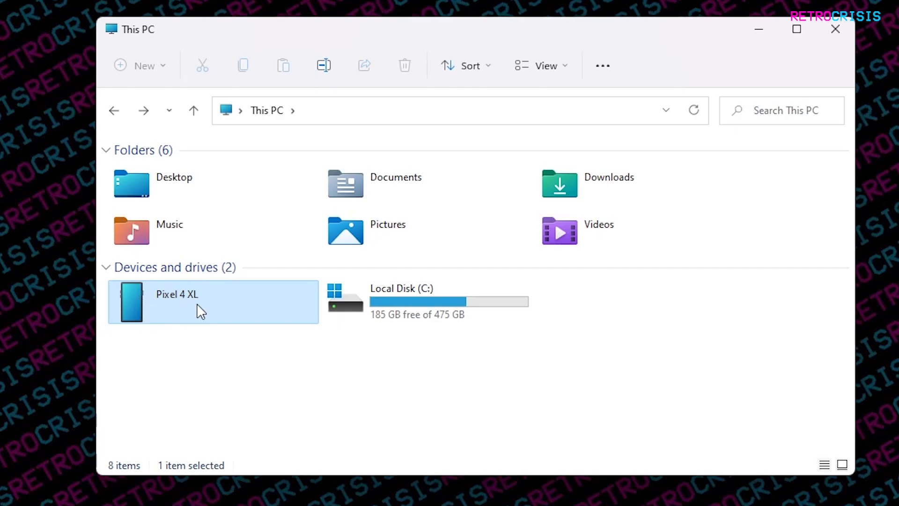
mouse_move(199, 326)
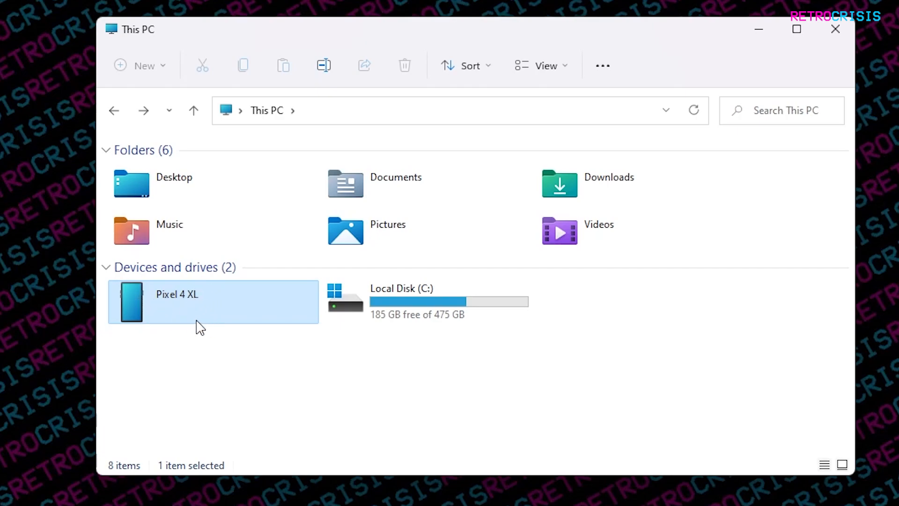
Browse the Pixel 4 XL's Internal shared storage down to the ROMs/PSP folder.
double_click(178, 303)
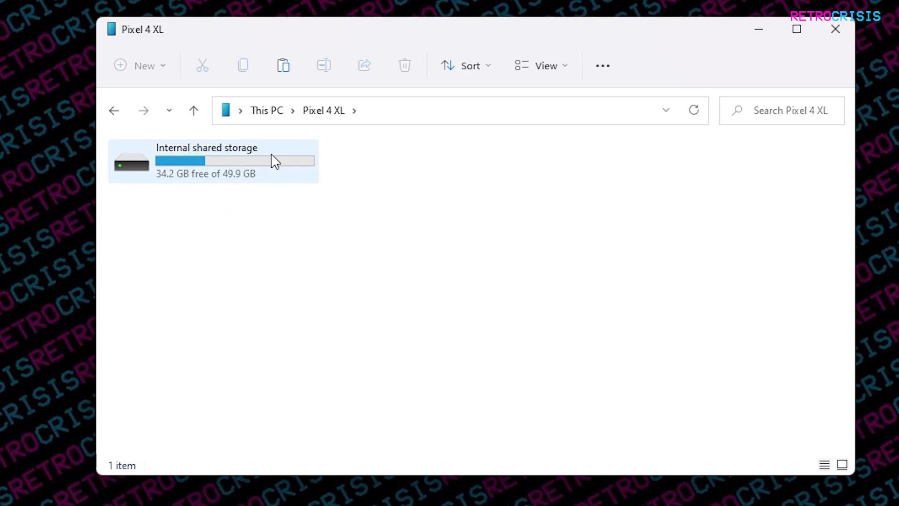
double_click(208, 148)
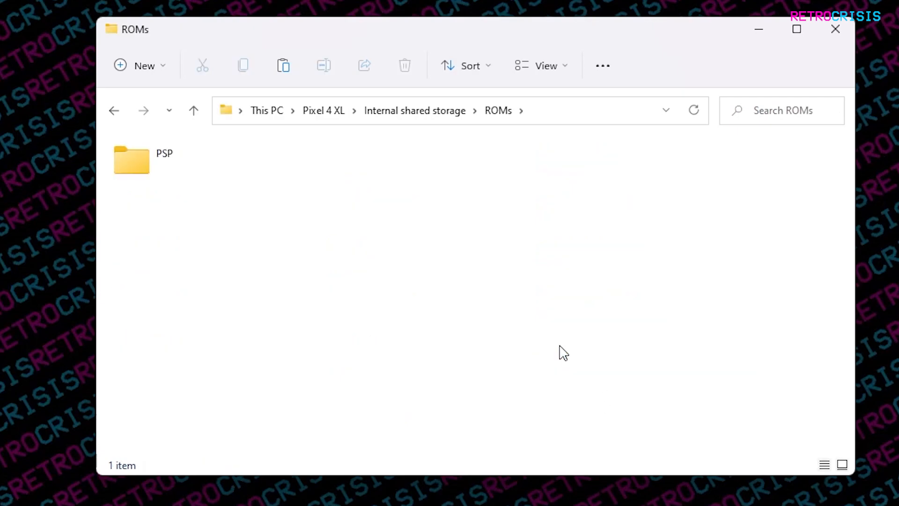
click(132, 160)
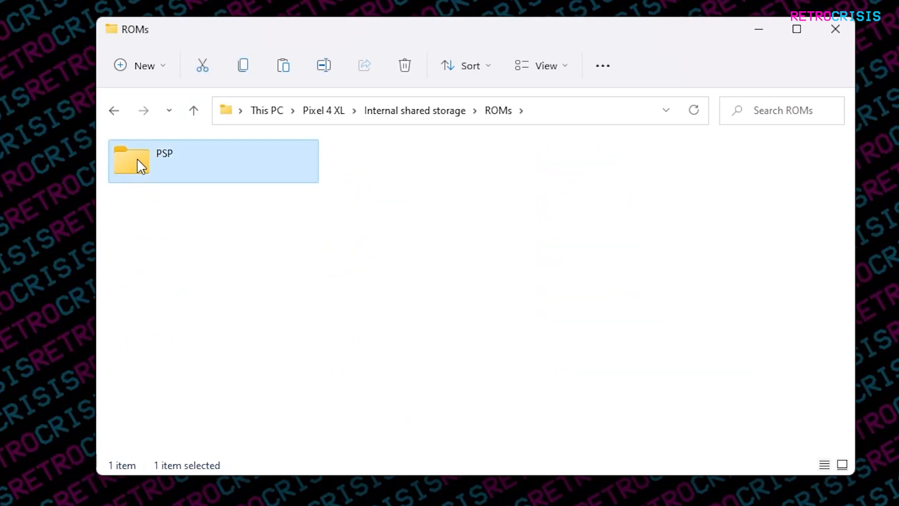
double_click(131, 162)
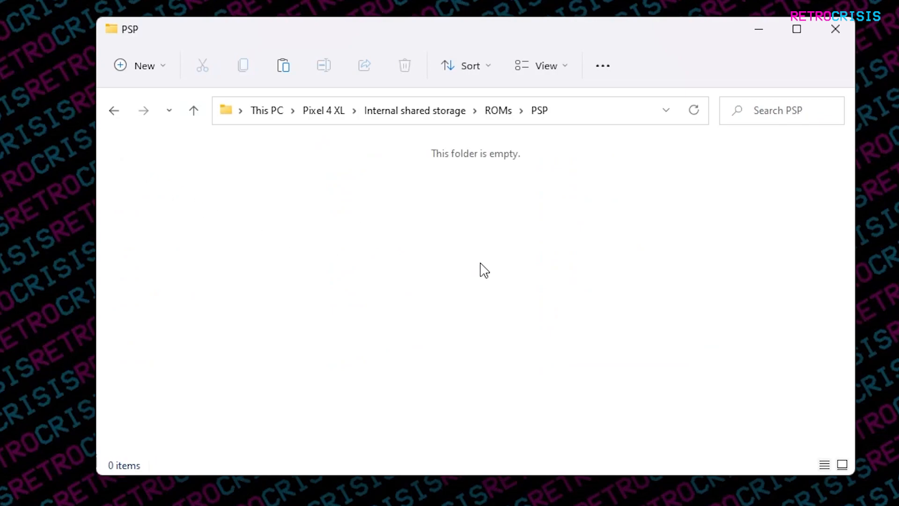
mouse_move(468, 264)
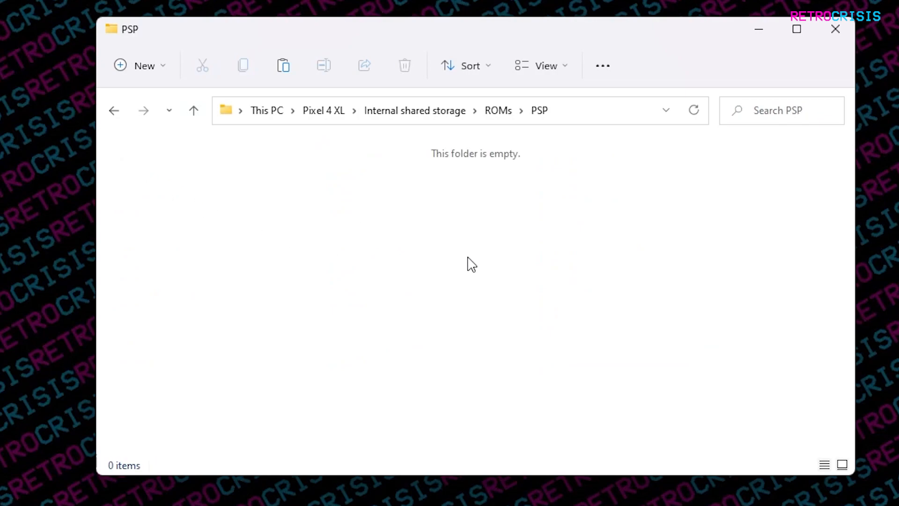
Paste the copied game file into the empty PSP folder.
right_click(470, 264)
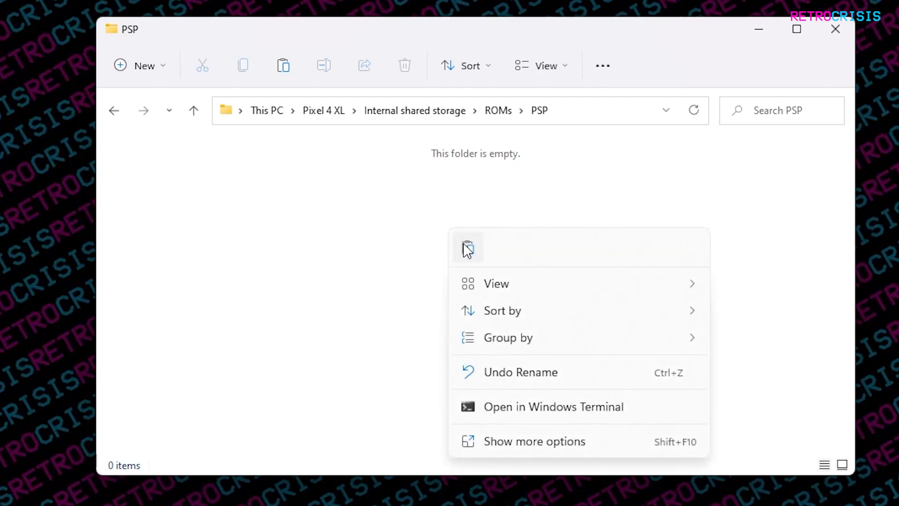
click(468, 248)
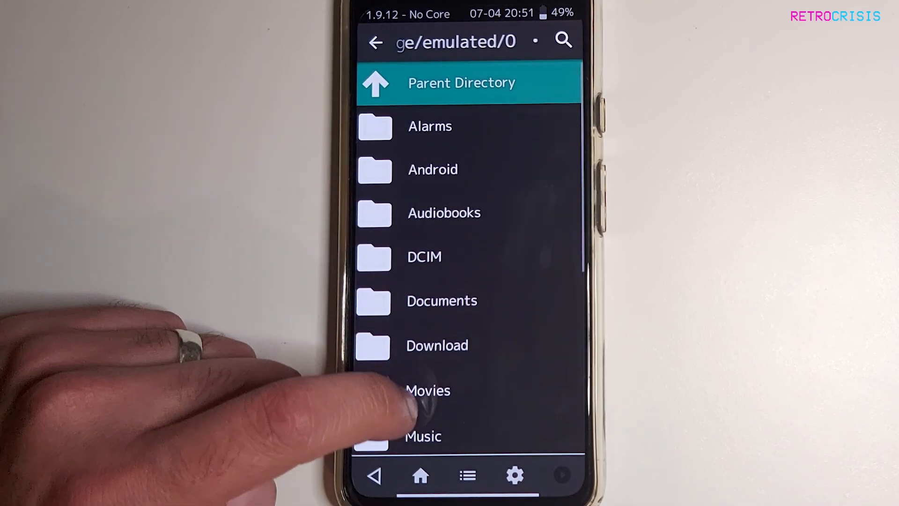
Launch LittleBigPlanet.iso from ROMs/PSP with the PPSSPP core.
scroll(down, 3)
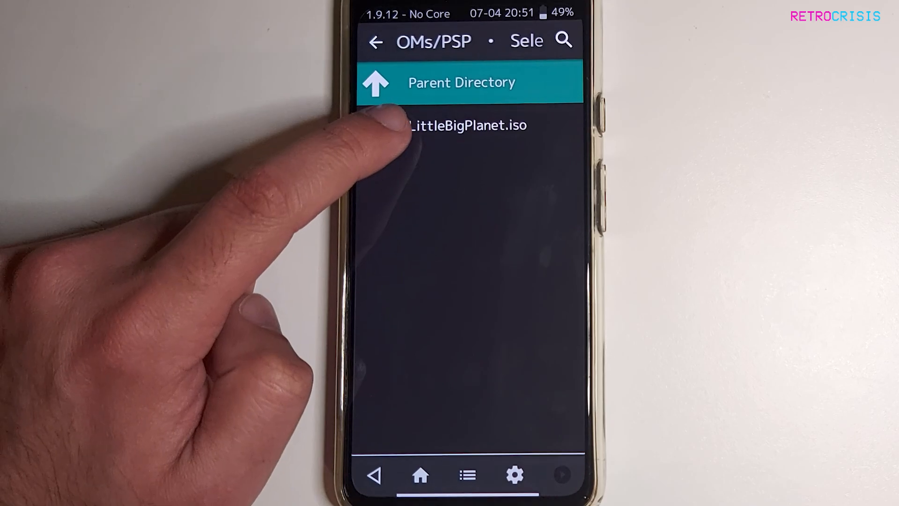
click(465, 124)
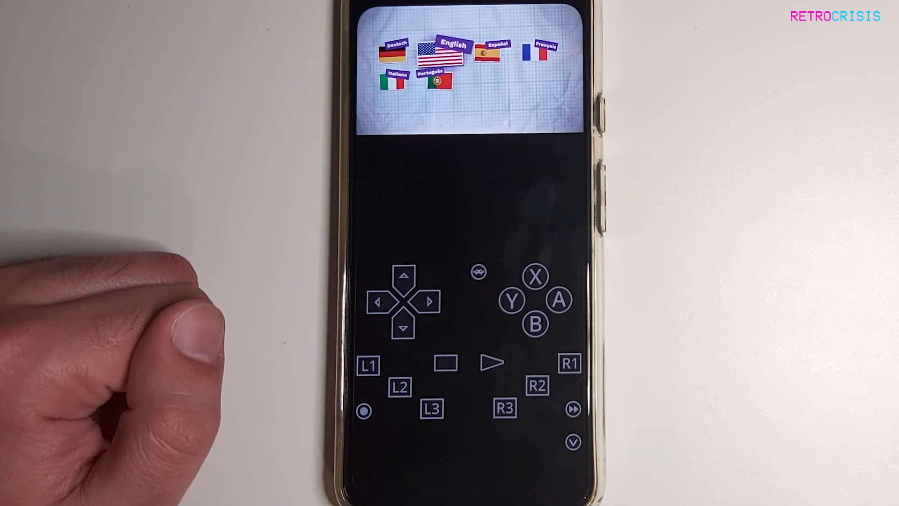